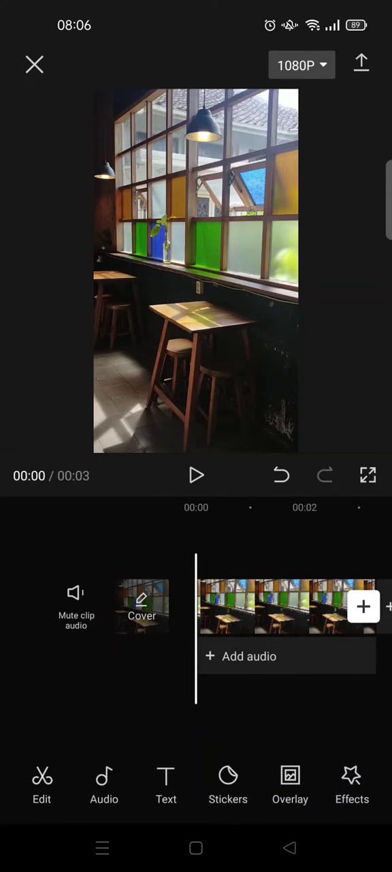
# Add the dark starry-night clip as an overlay spanning the 3-second café video
pyautogui.click(291, 784)
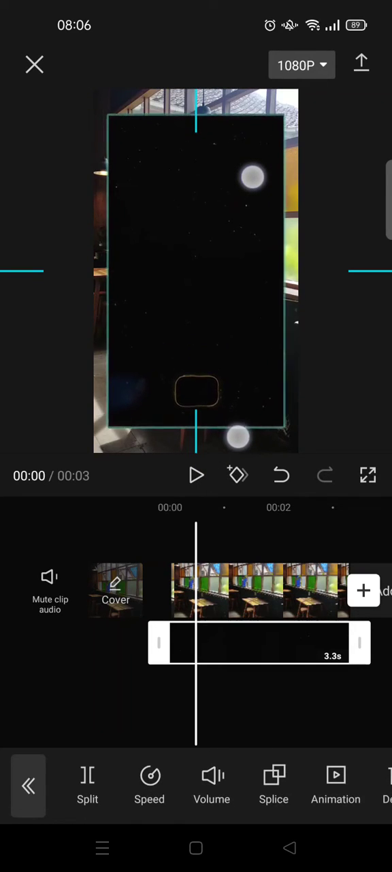
# Blend the overlay in Soft mode at about 68 opacity and play back the result
pyautogui.click(239, 474)
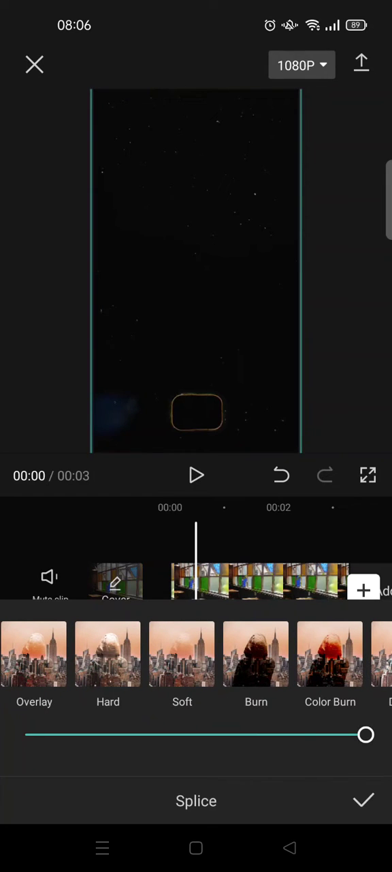
pyautogui.click(183, 654)
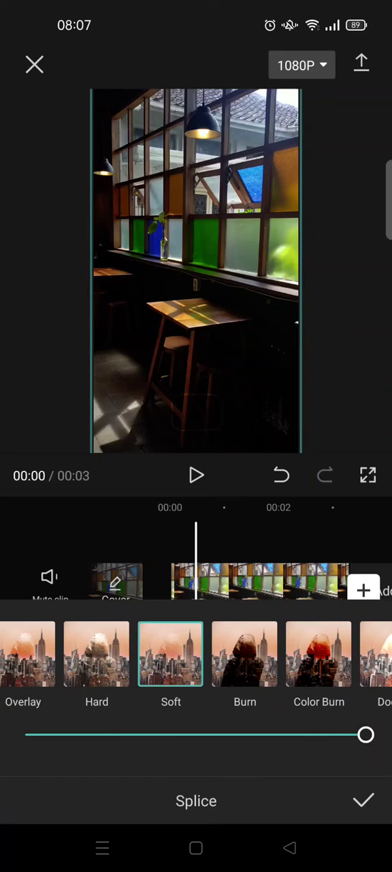
pyautogui.moveTo(365, 734); pyautogui.dragTo(258, 735)
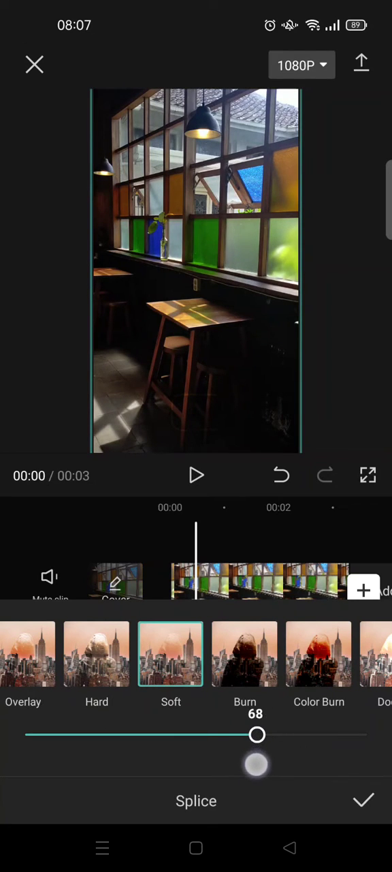
pyautogui.moveTo(257, 734); pyautogui.dragTo(264, 734)
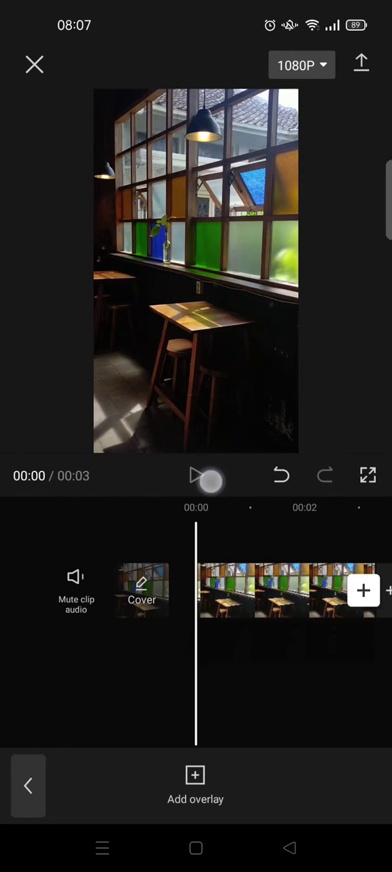
pyautogui.click(196, 476)
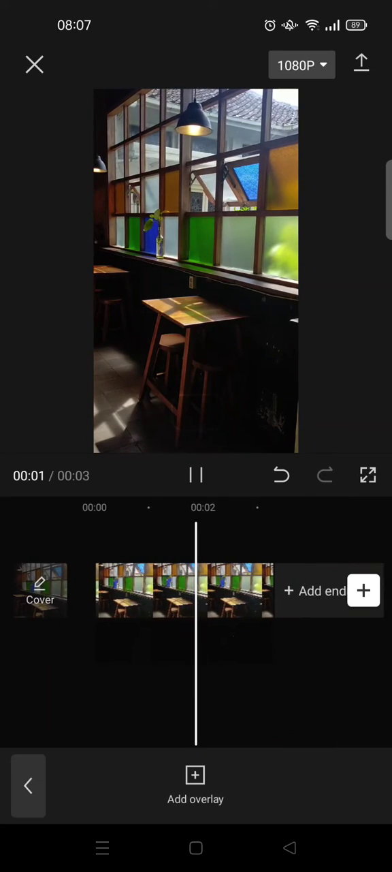